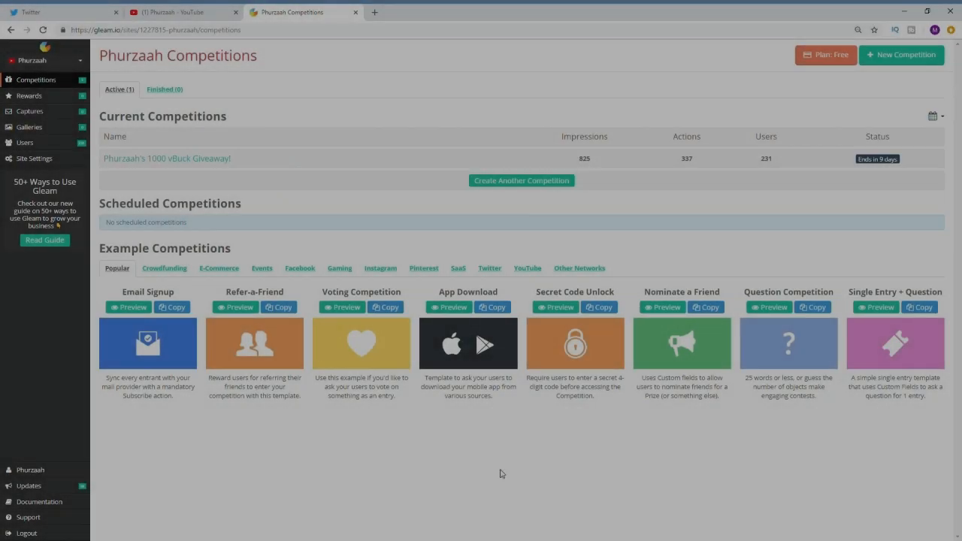
pyautogui.moveTo(639, 485)
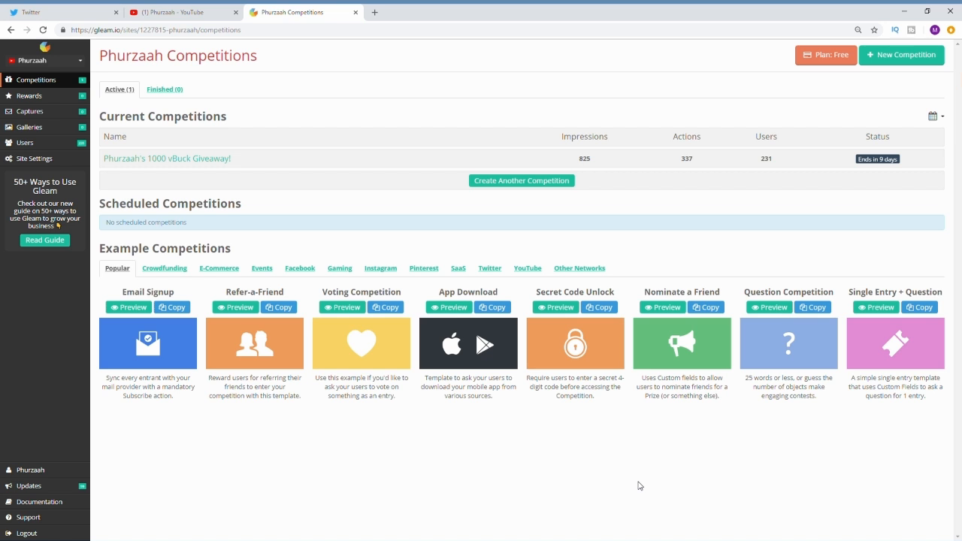
pyautogui.moveTo(878, 159)
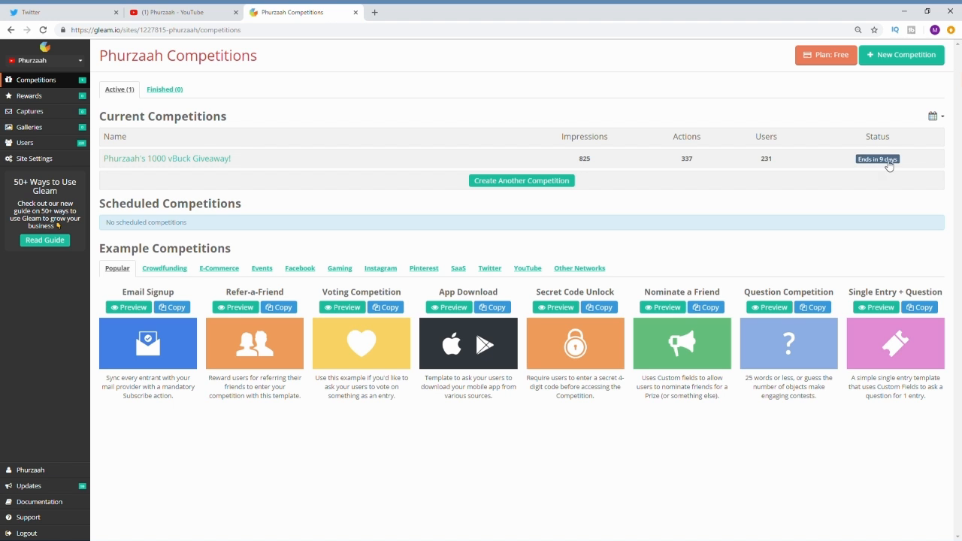
# Step: Review the 1000 vBuck Giveaway's 337 entries list, then move to its Winners section
pyautogui.click(167, 158)
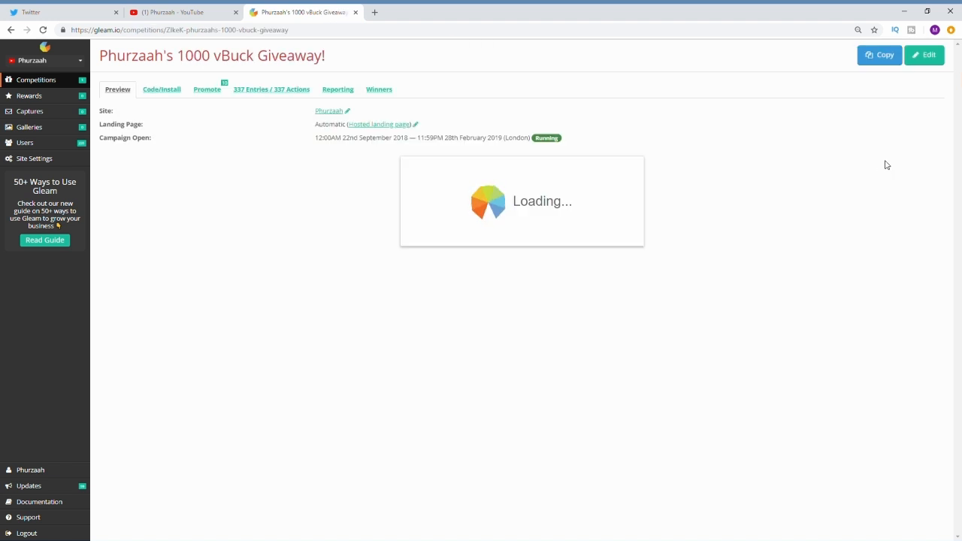
pyautogui.moveTo(755, 102)
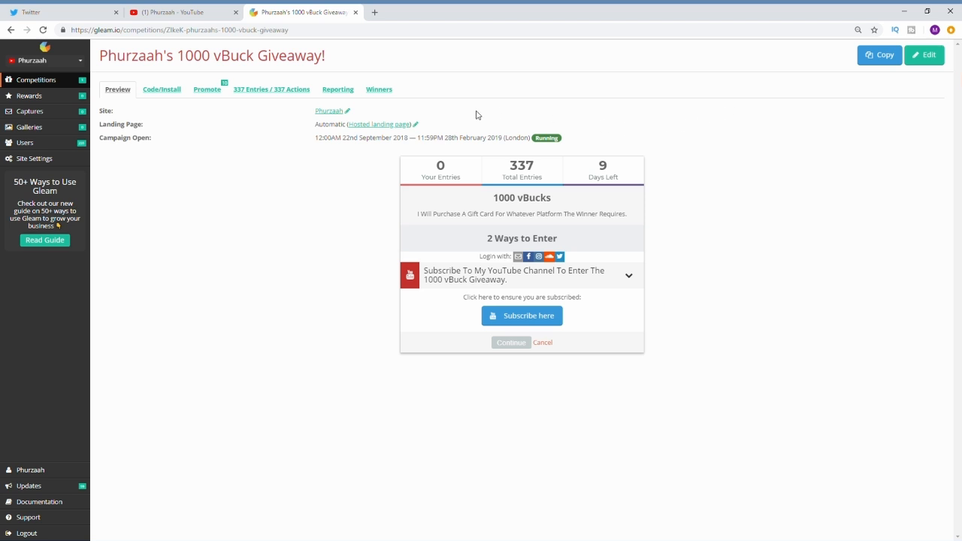
pyautogui.moveTo(270, 88)
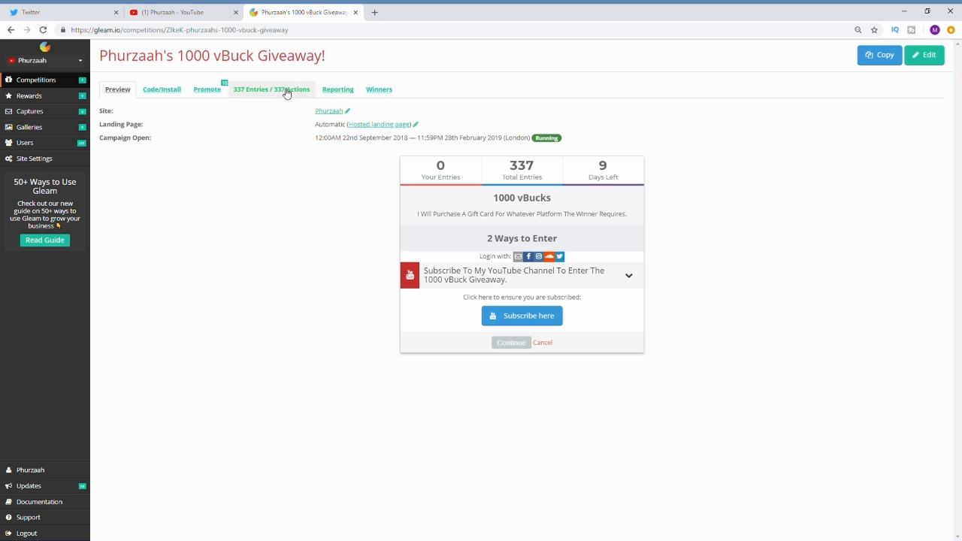
pyautogui.click(271, 88)
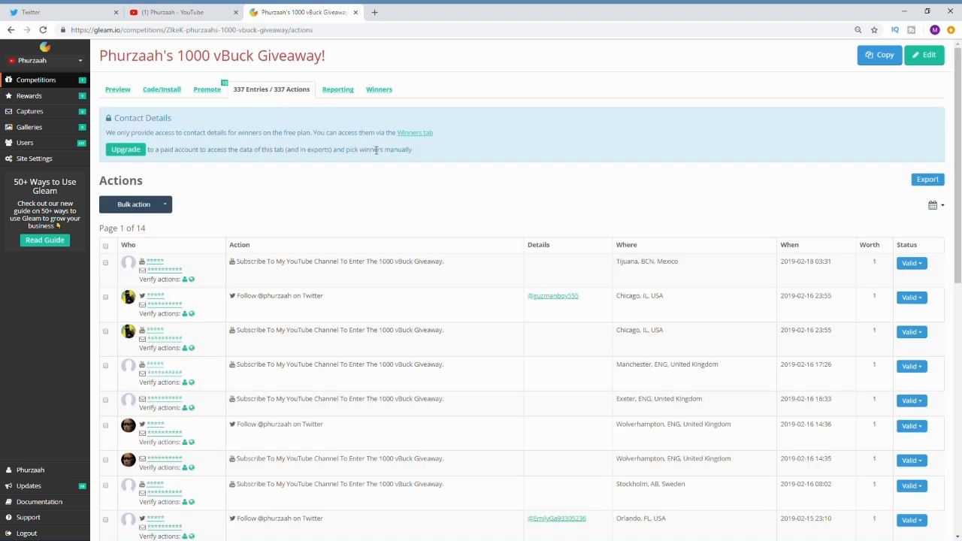
pyautogui.scroll(-3)
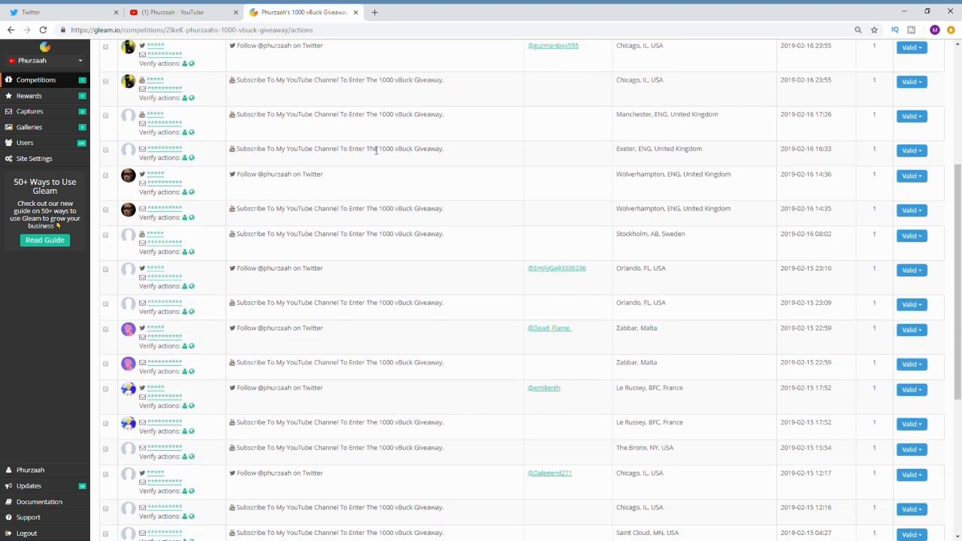
pyautogui.scroll(-3)
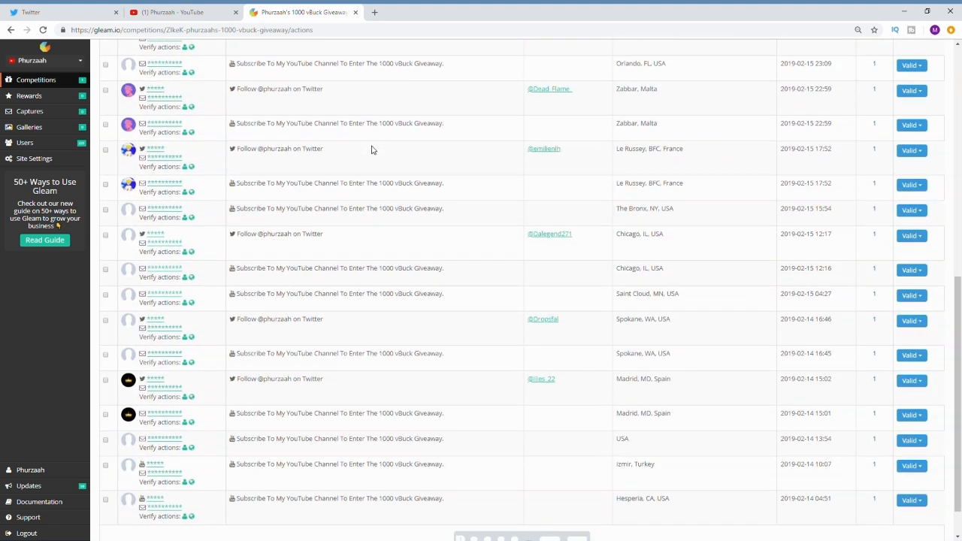
pyautogui.scroll(3)
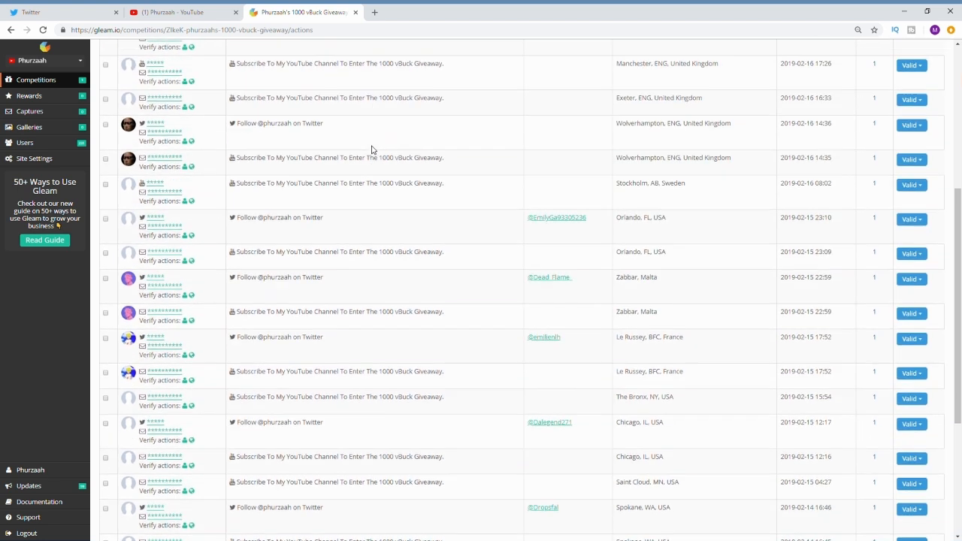
pyautogui.scroll(3)
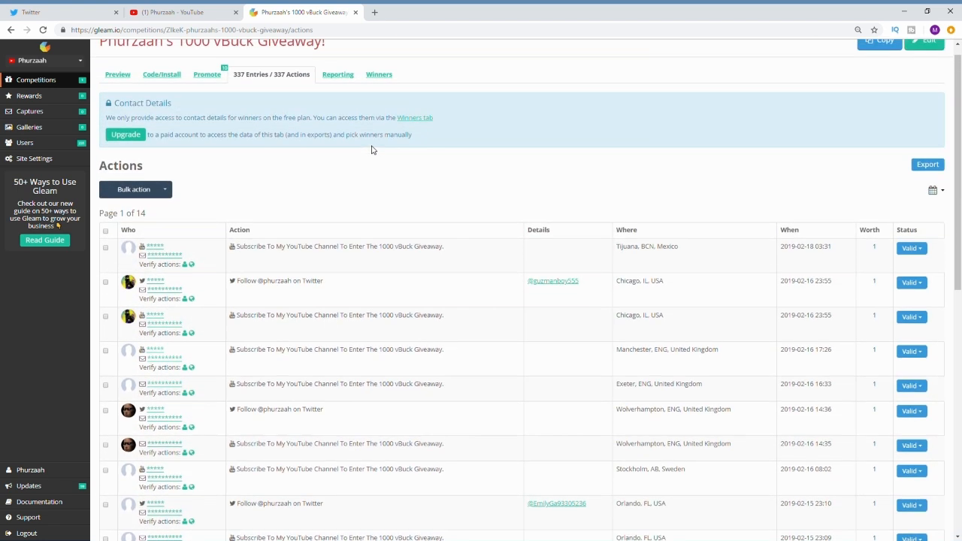
pyautogui.moveTo(148, 222)
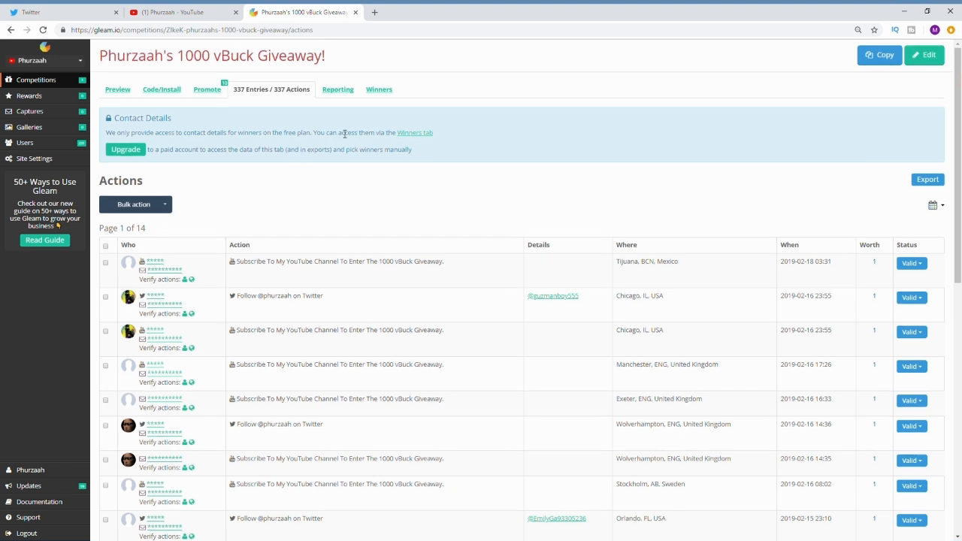
pyautogui.click(378, 90)
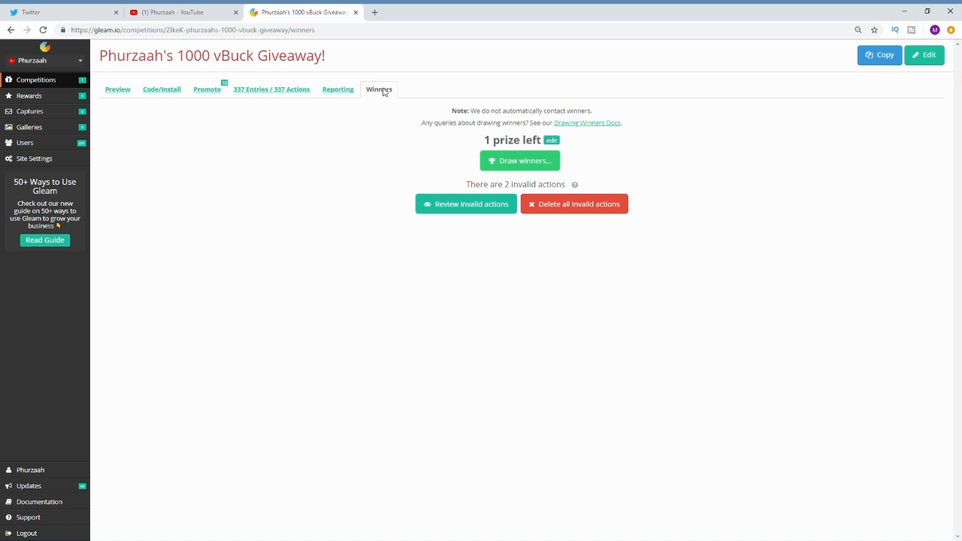
pyautogui.moveTo(520, 161)
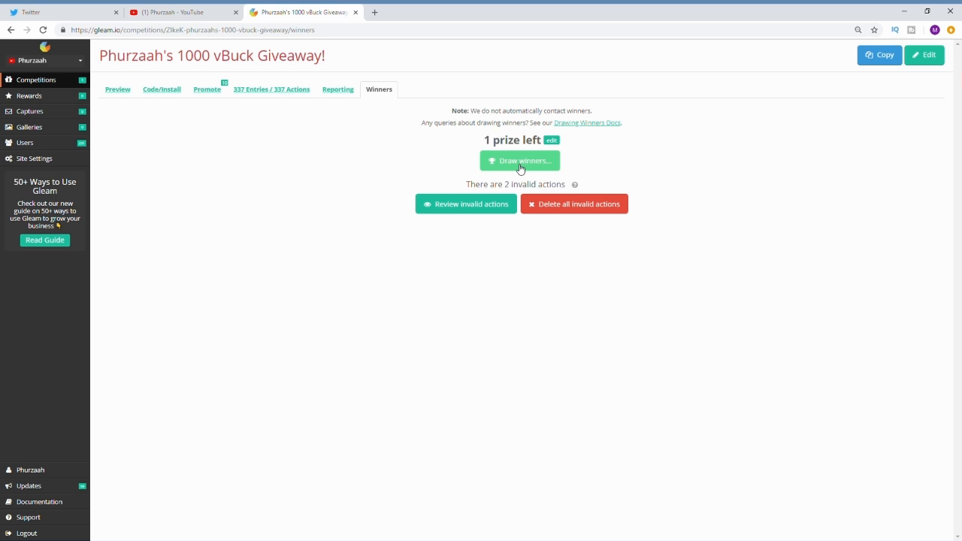
# Step: Draw 1 winner from the 231 eligible users, marking entry 325 as the winner
pyautogui.click(520, 160)
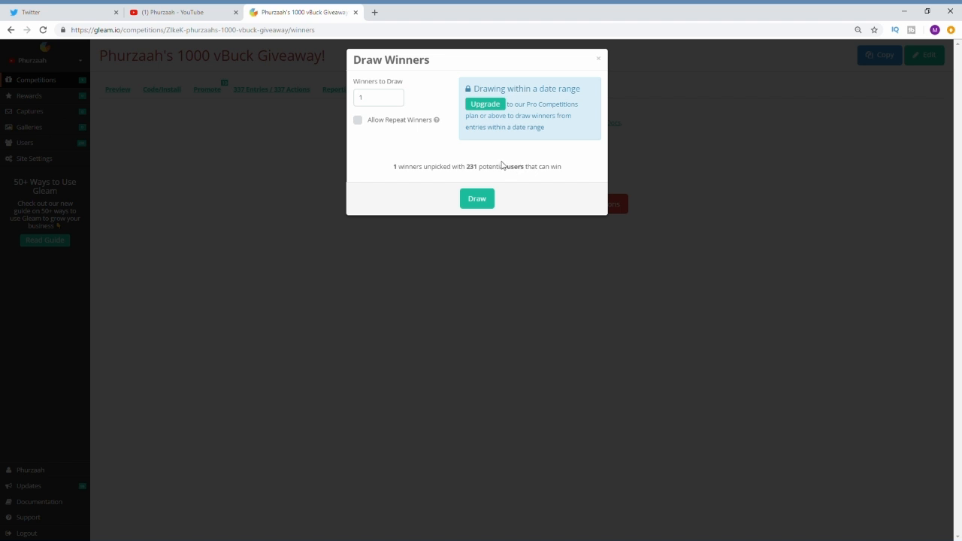
pyautogui.moveTo(399, 171)
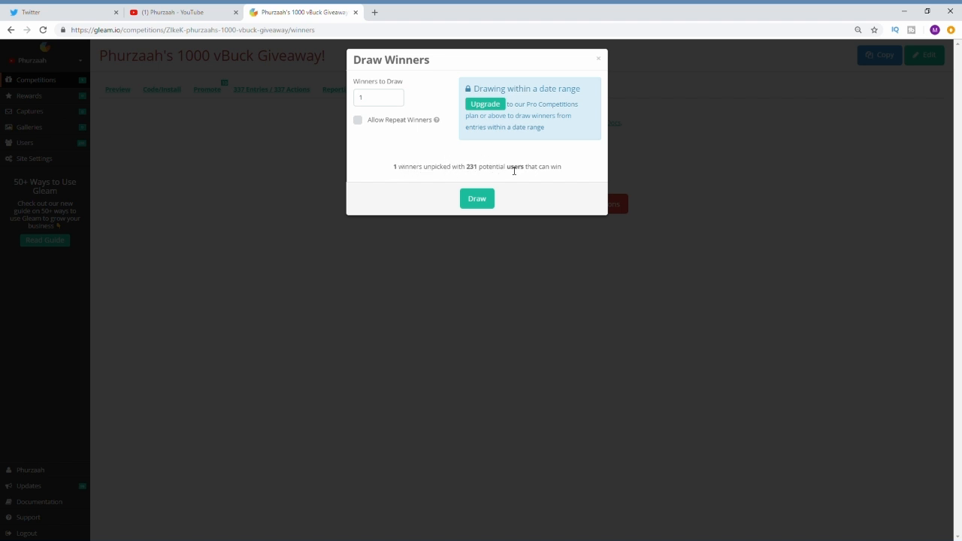
pyautogui.click(477, 199)
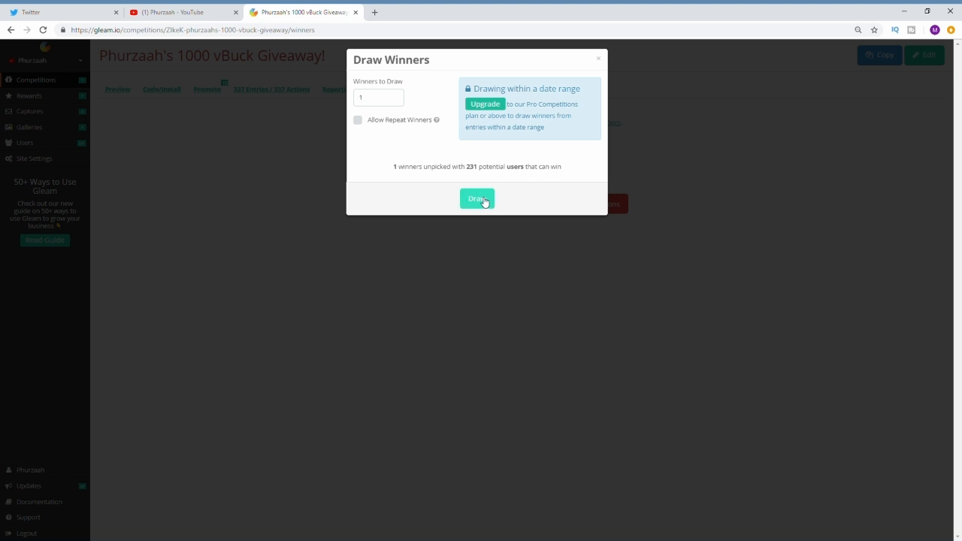
pyautogui.click(477, 198)
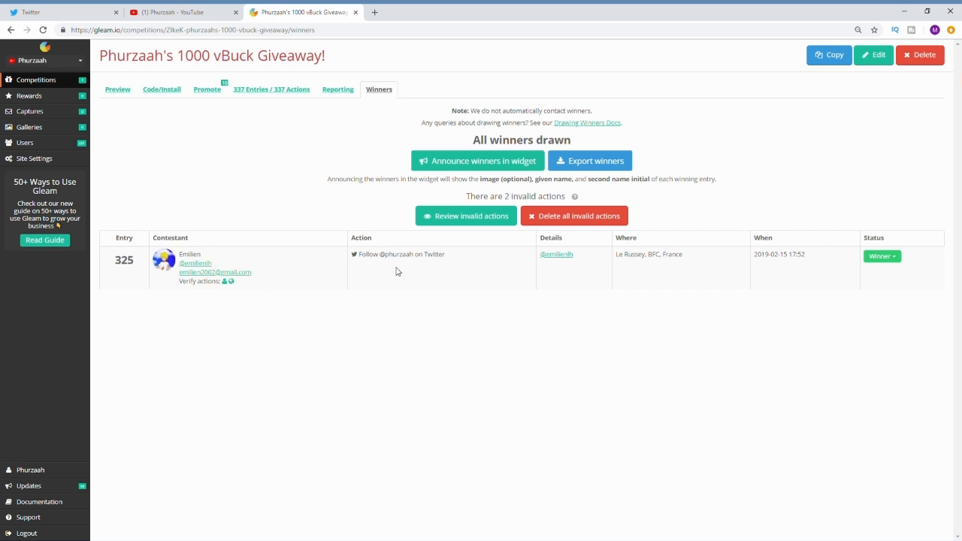
pyautogui.moveTo(674, 265)
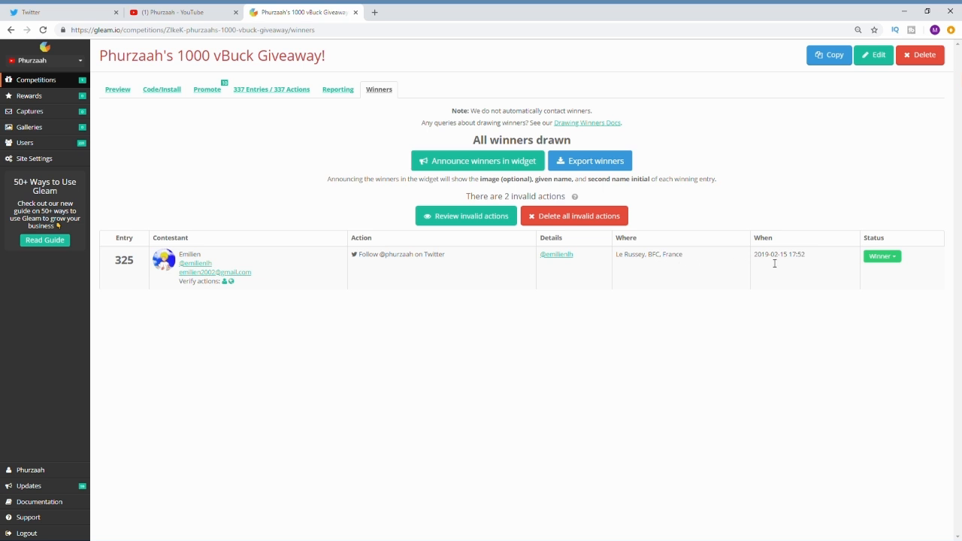
pyautogui.moveTo(803, 262)
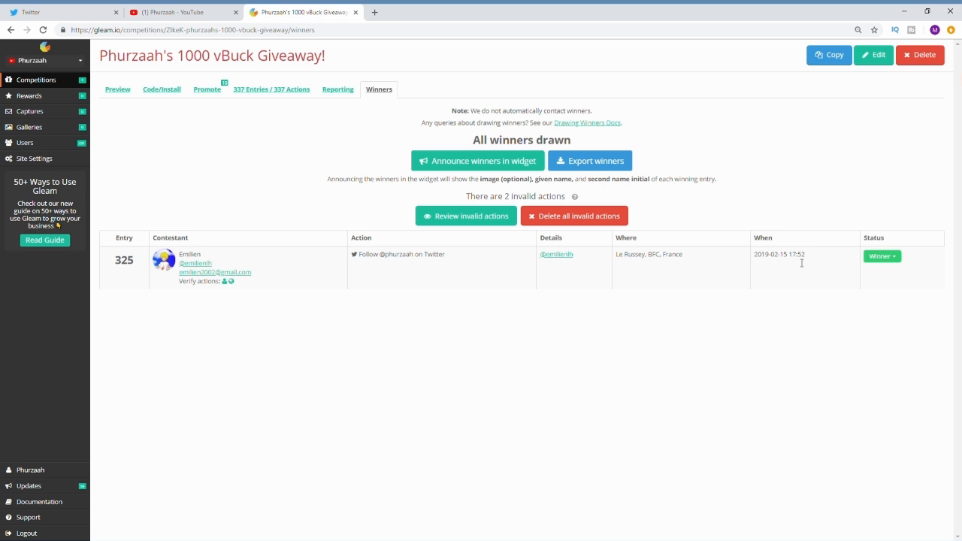
pyautogui.moveTo(782, 264)
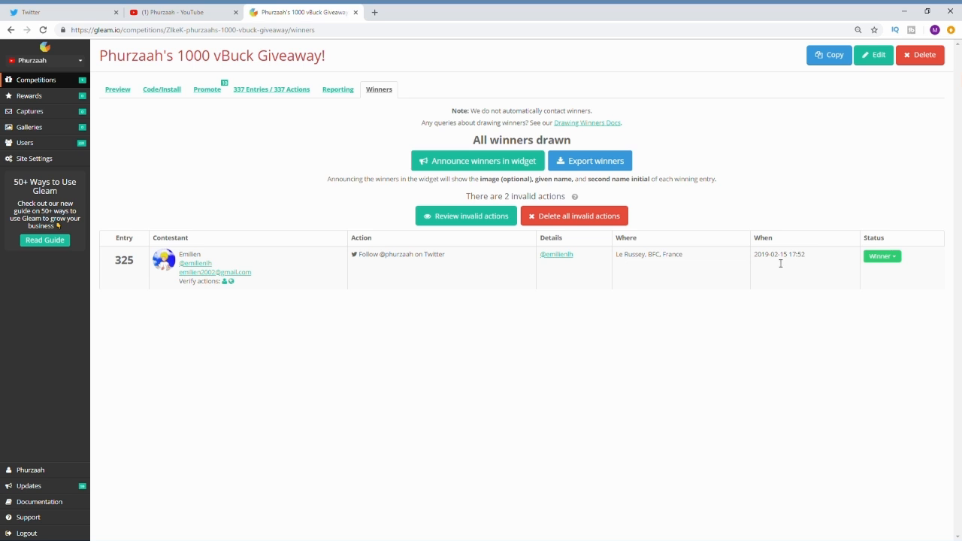
pyautogui.moveTo(165, 278)
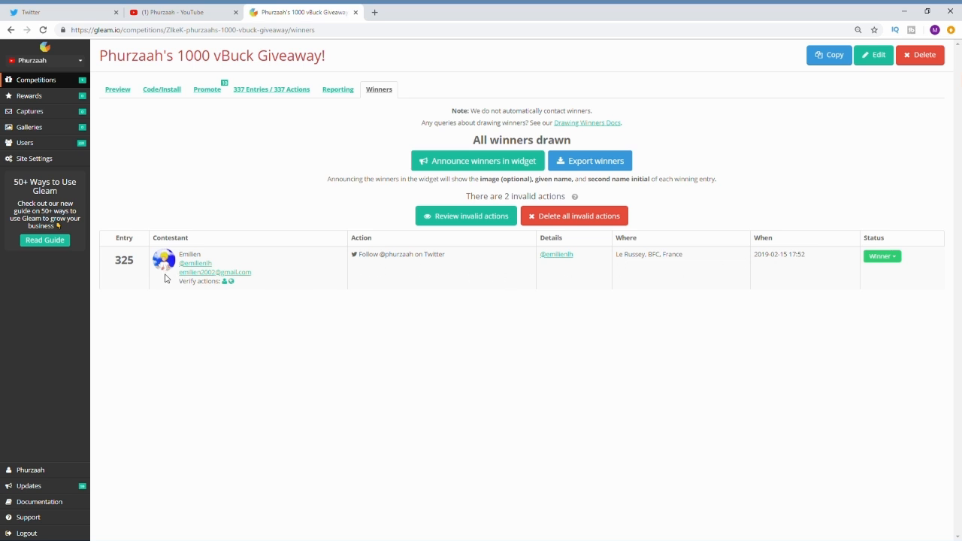
pyautogui.moveTo(224, 293)
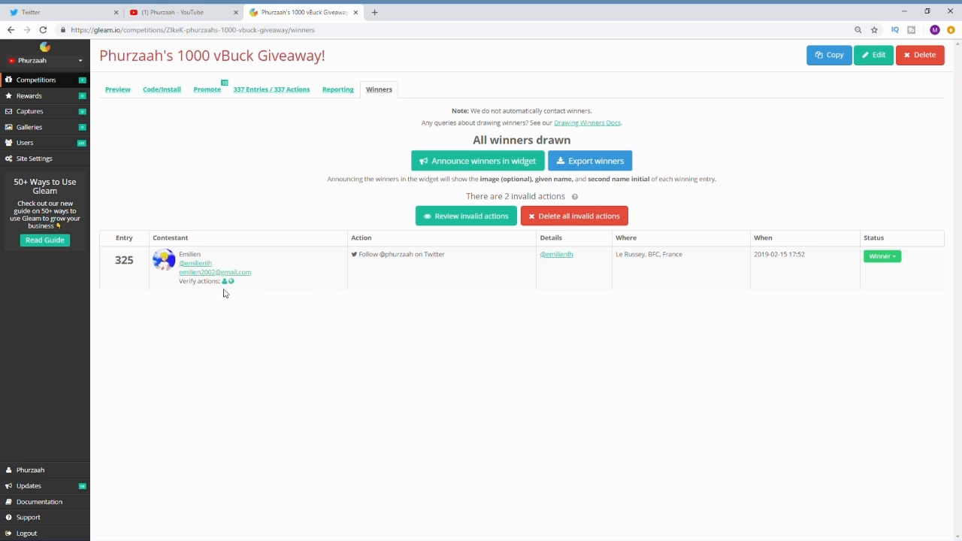
pyautogui.moveTo(277, 307)
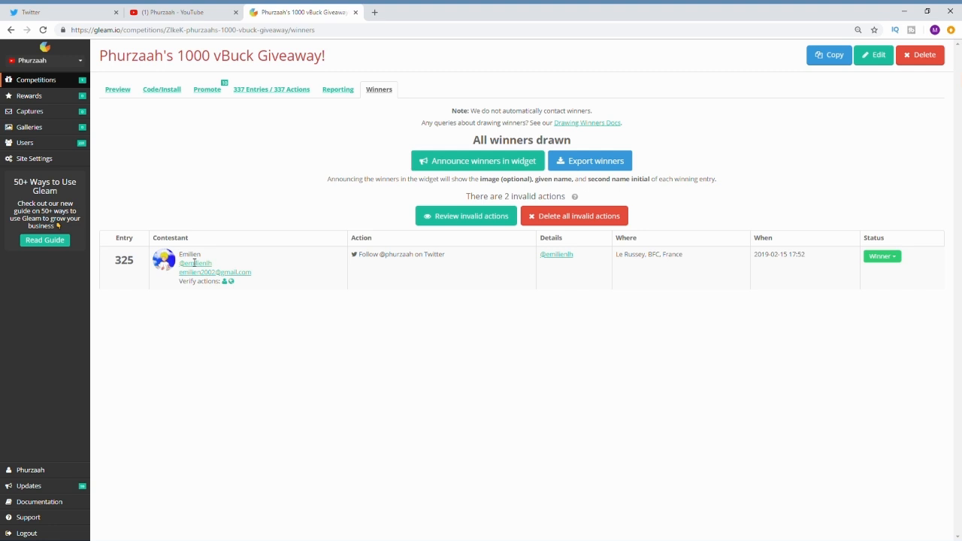
# Step: View the winner's Twitter profile from their Gleam entry handle
pyautogui.click(196, 262)
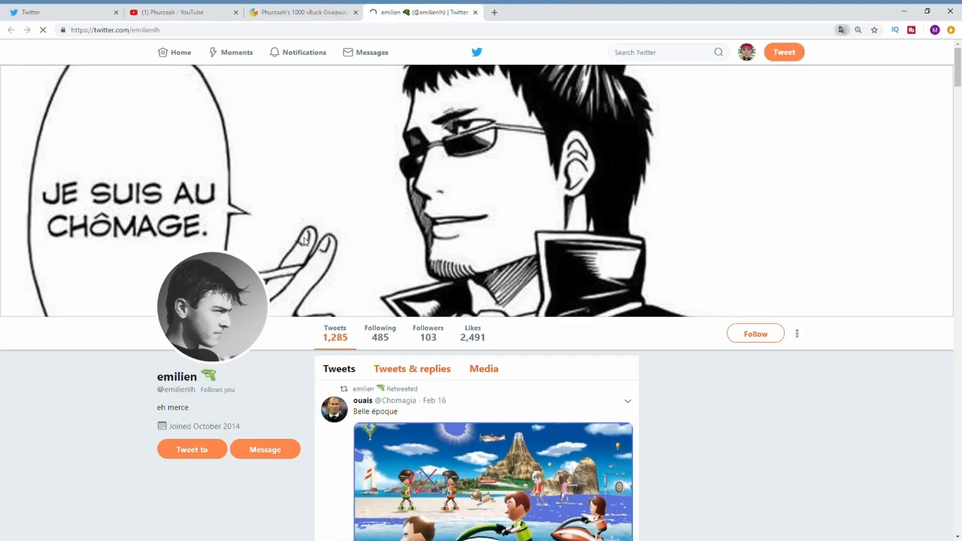
pyautogui.scroll(-3)
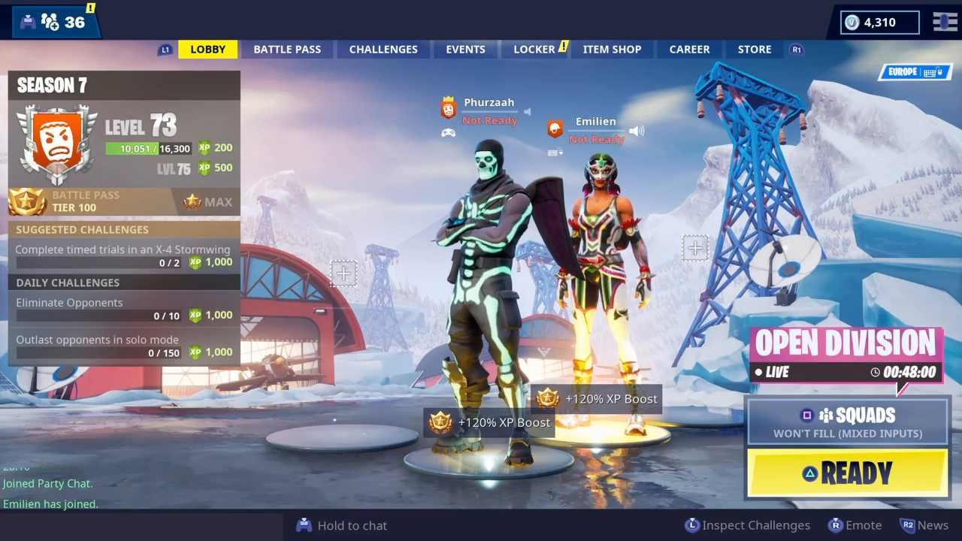
# Step: In the Item Shop, buy the Renegade outfit as a gift with Emilien chosen as recipient
pyautogui.click(286, 48)
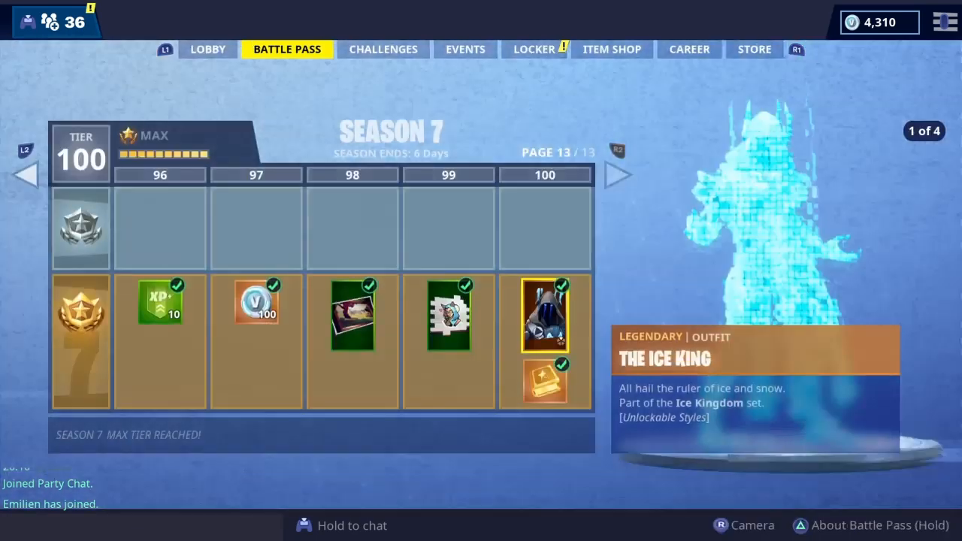
pyautogui.click(611, 48)
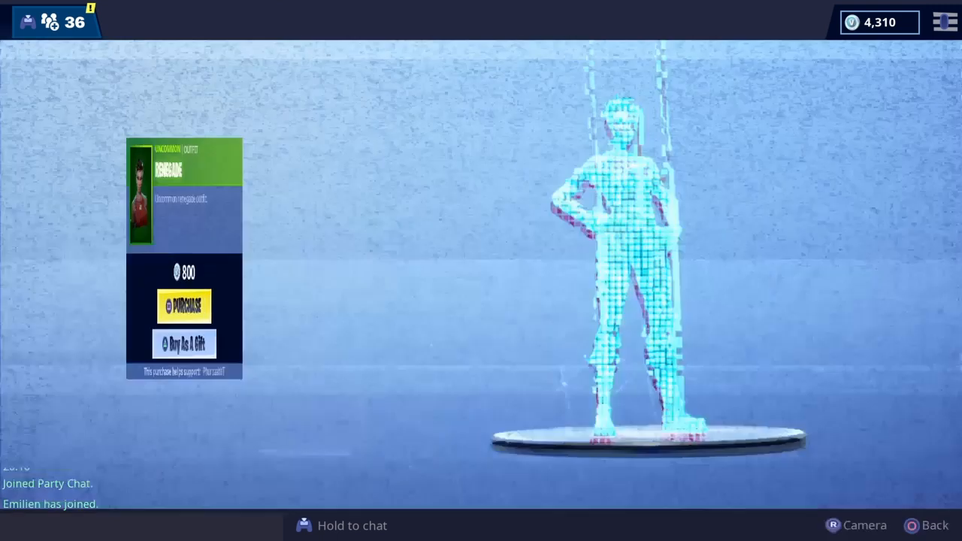
pyautogui.click(184, 343)
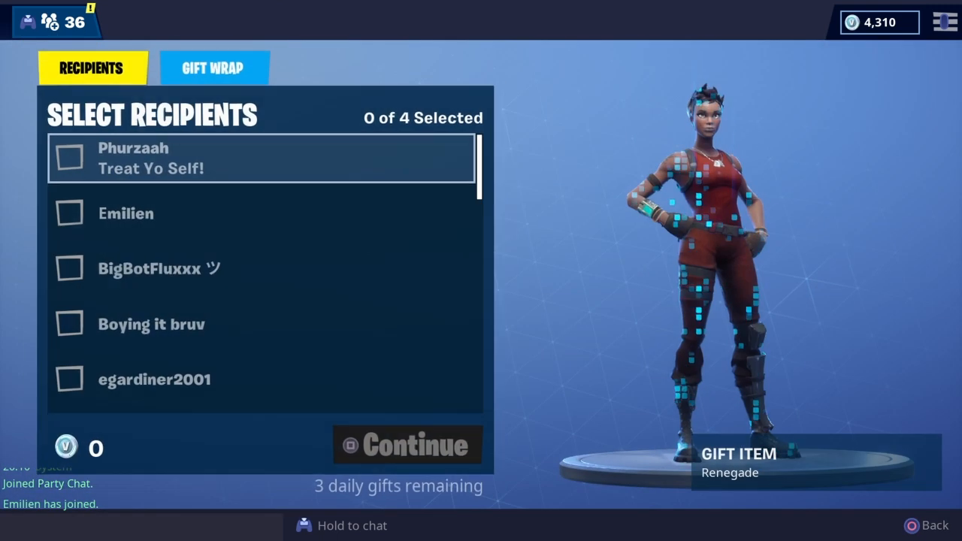
pyautogui.scroll(-3)
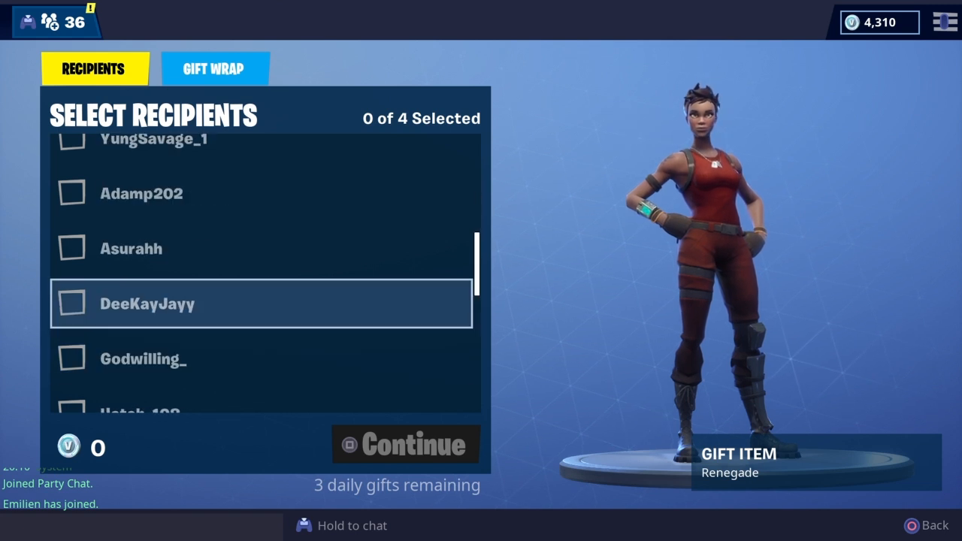
pyautogui.scroll(-3)
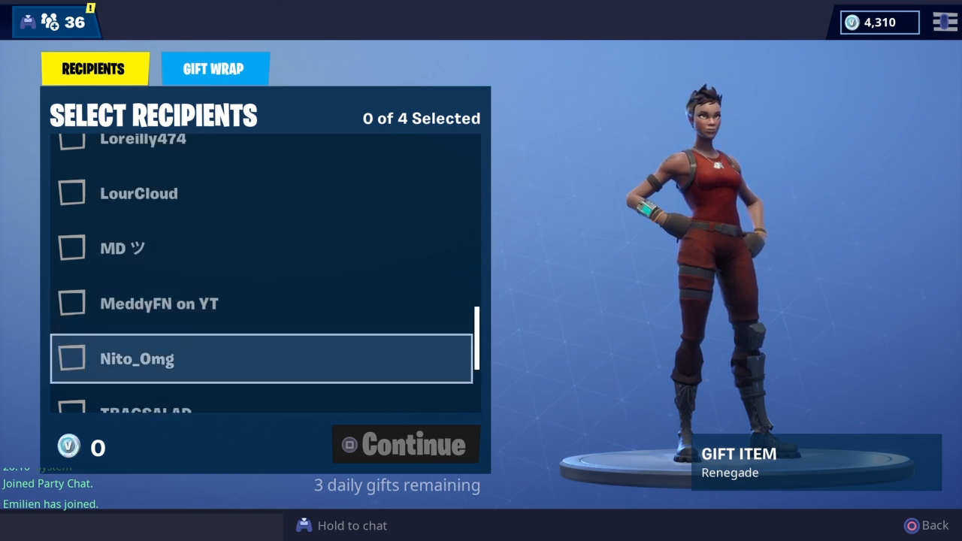
pyautogui.scroll(3)
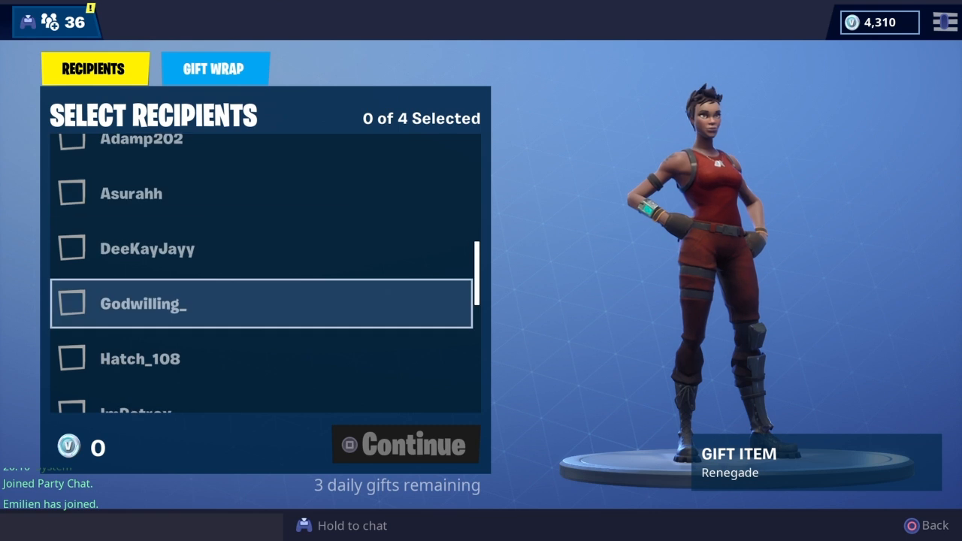
pyautogui.scroll(-3)
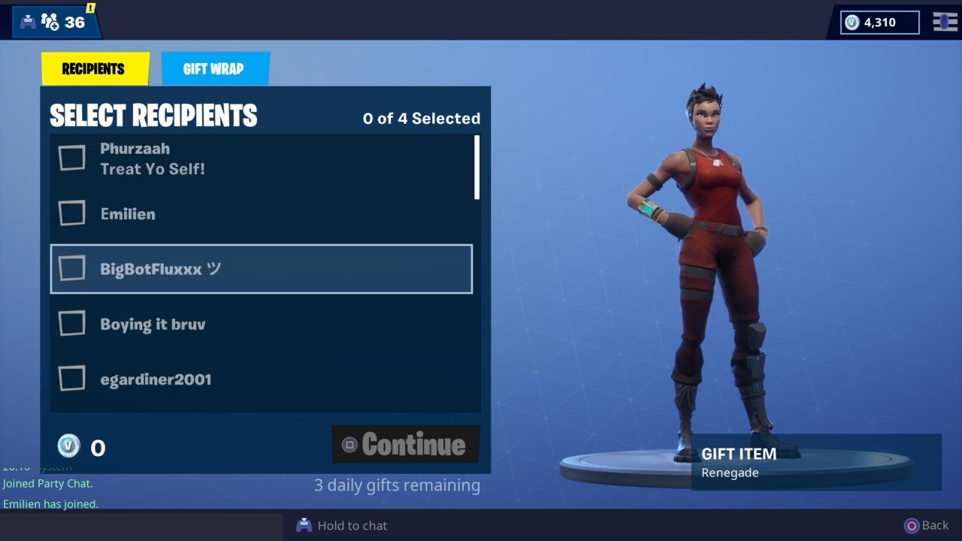
pyautogui.click(262, 214)
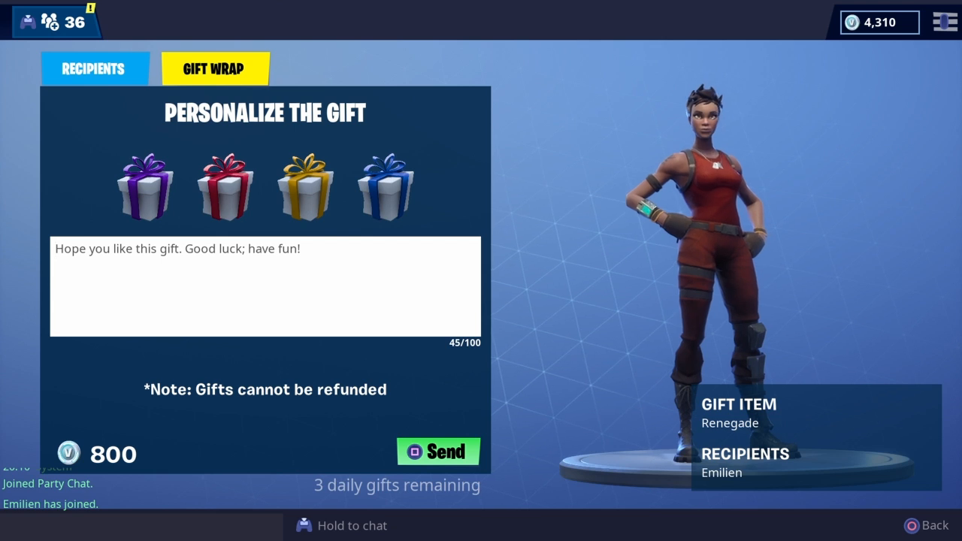
# Step: Send the Renegade gift to Emilien and return to the shop's item list
pyautogui.click(438, 451)
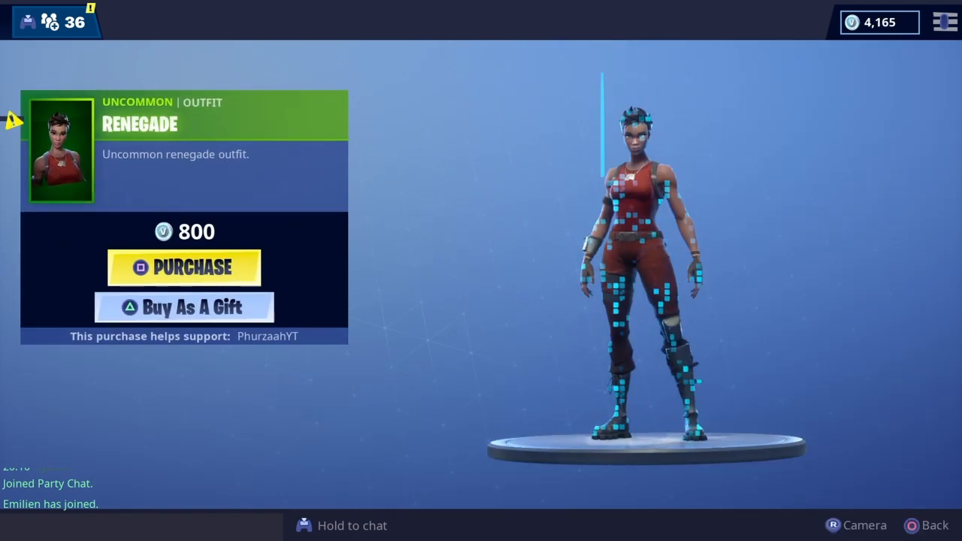
pyautogui.click(192, 308)
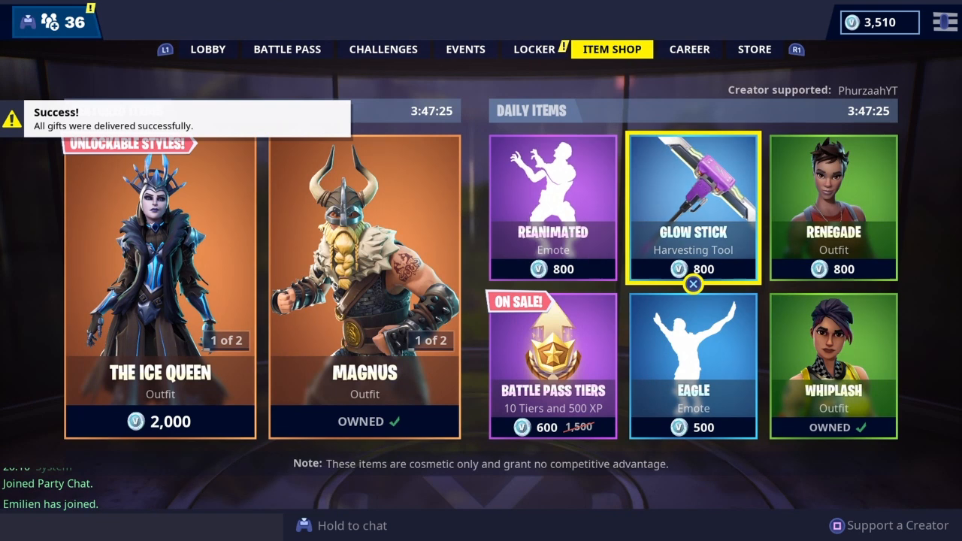
# Step: Gift the Glow Stick harvesting tool to Emilien, leaving 2,710 V-Bucks
pyautogui.click(692, 207)
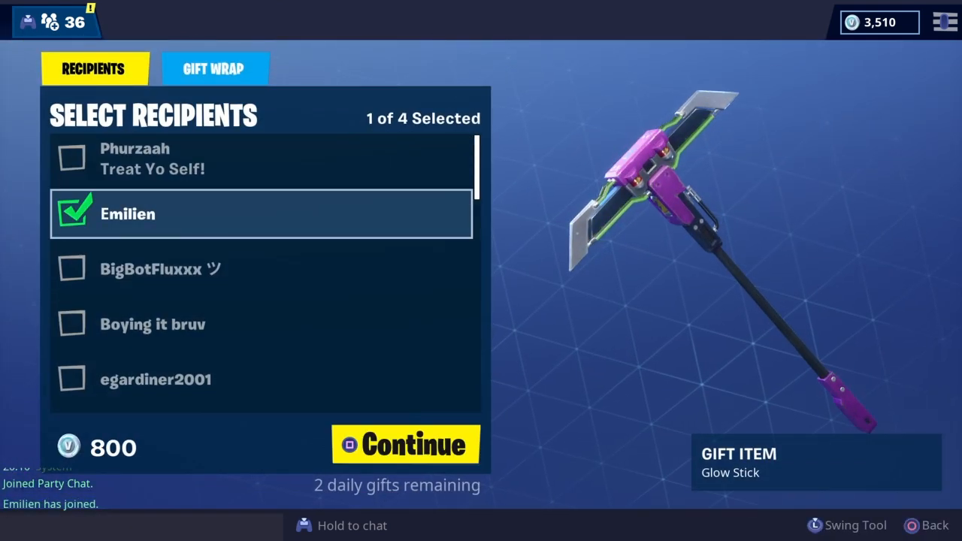
pyautogui.click(406, 445)
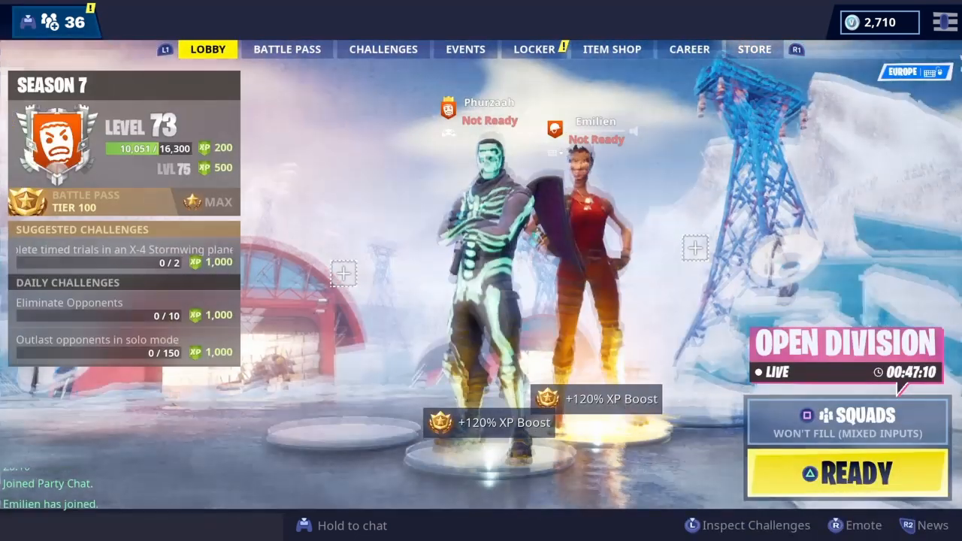
pyautogui.click(466, 48)
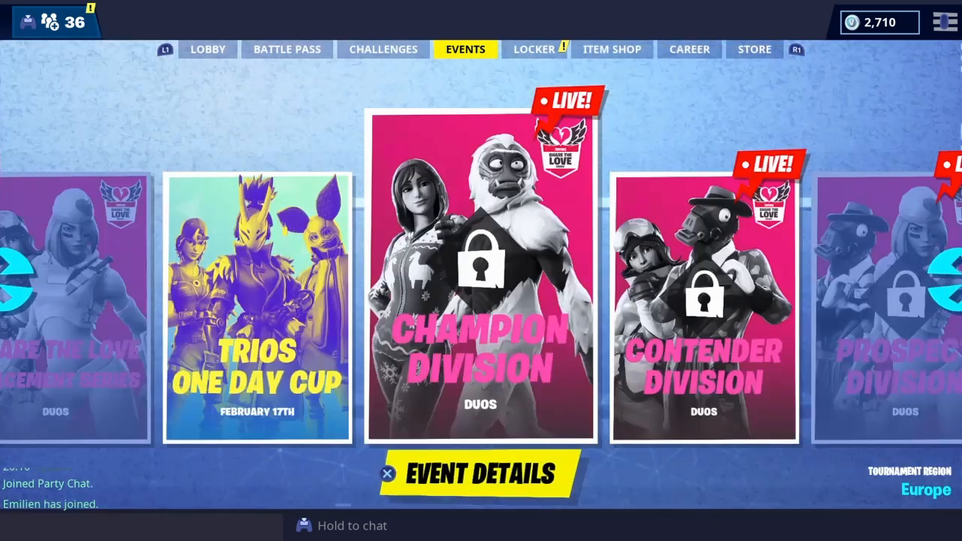
pyautogui.click(612, 48)
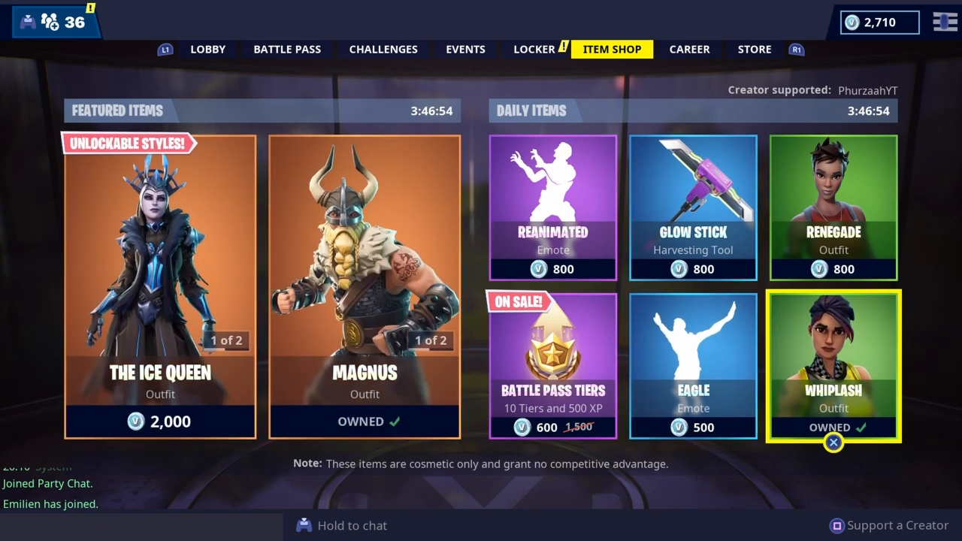
# Step: Gift the Eagle emote to Emilien, leaving 2,210 V-Bucks
pyautogui.click(692, 365)
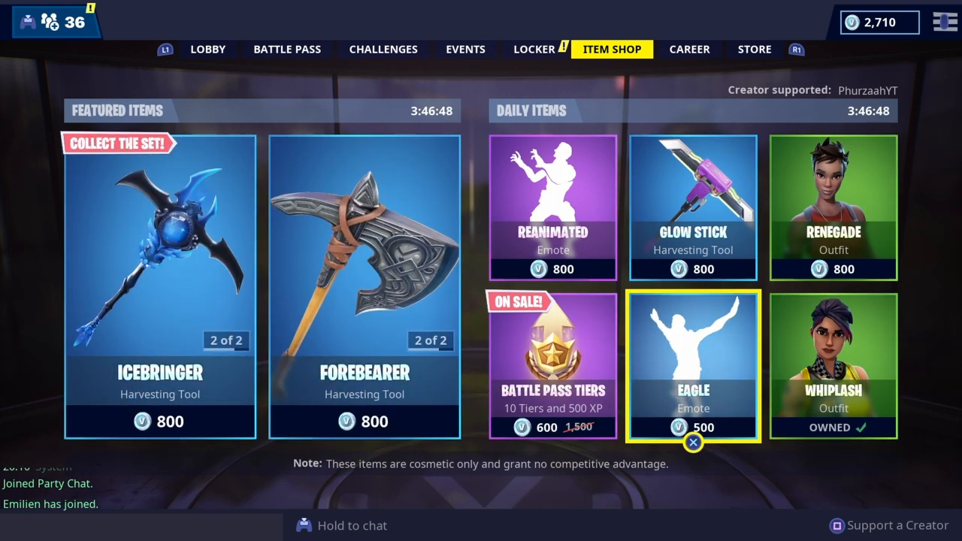
pyautogui.click(692, 364)
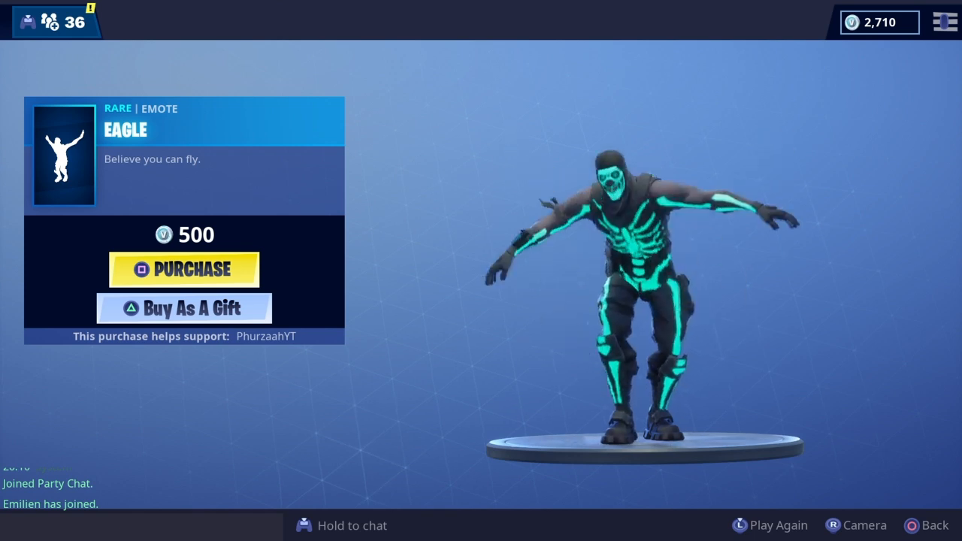
pyautogui.click(184, 308)
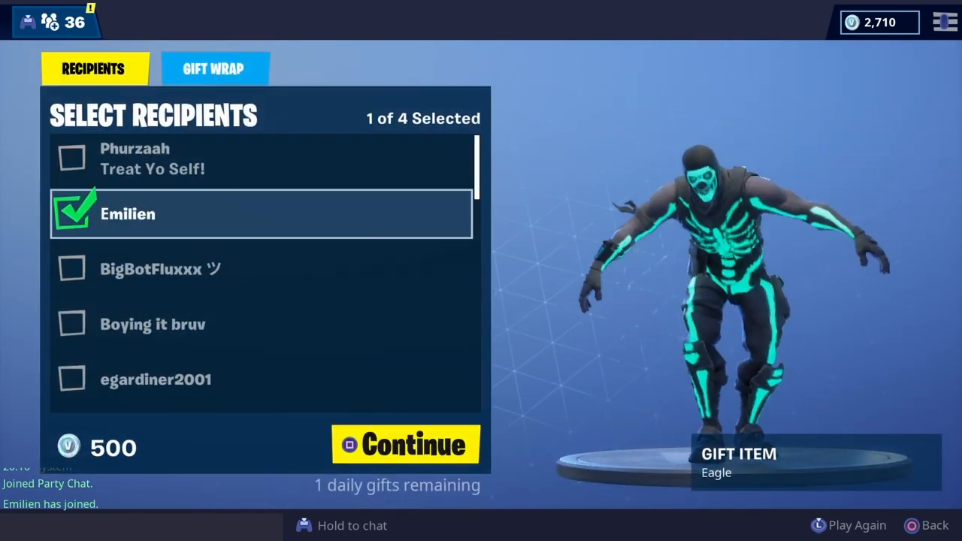
pyautogui.click(405, 444)
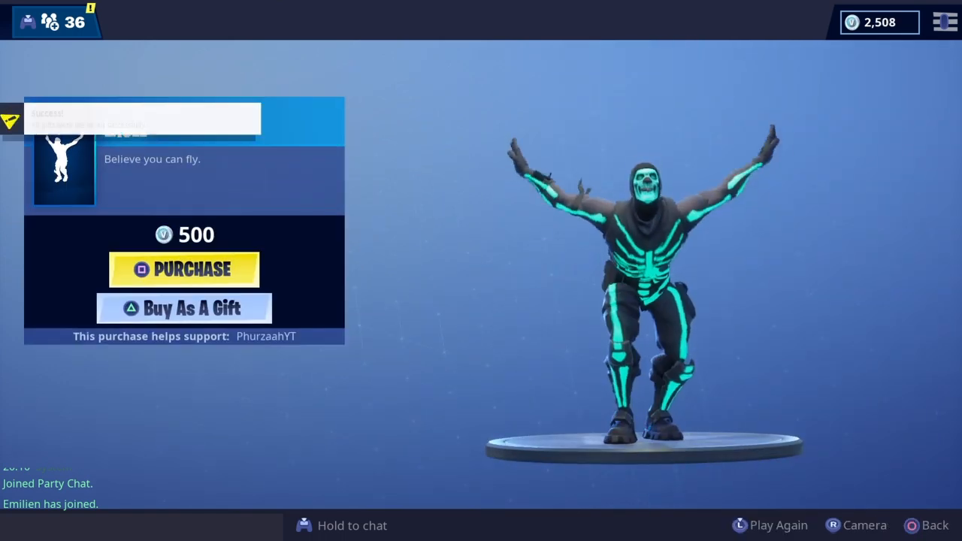
# Step: Check the Locker's owned cosmetics and return to the lobby with both players partied
pyautogui.click(184, 270)
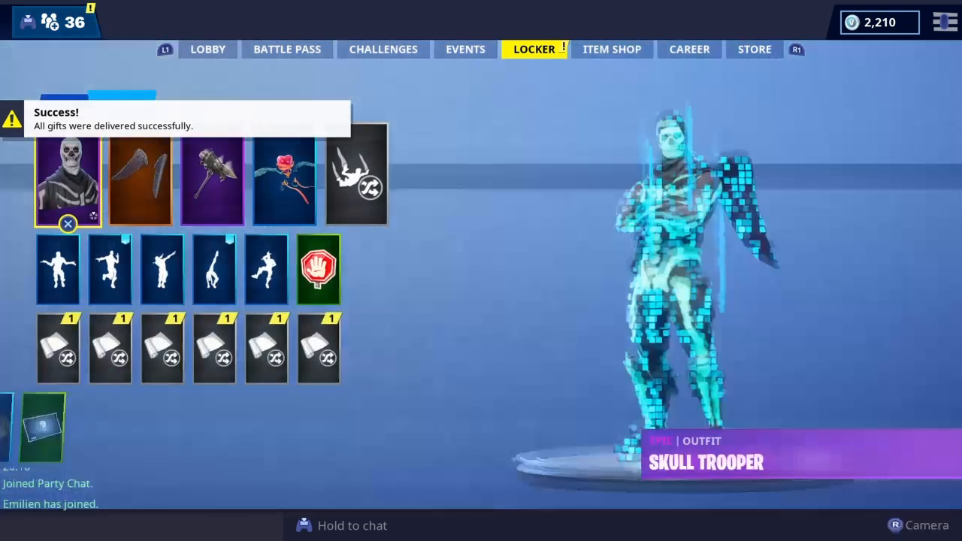
pyautogui.click(207, 48)
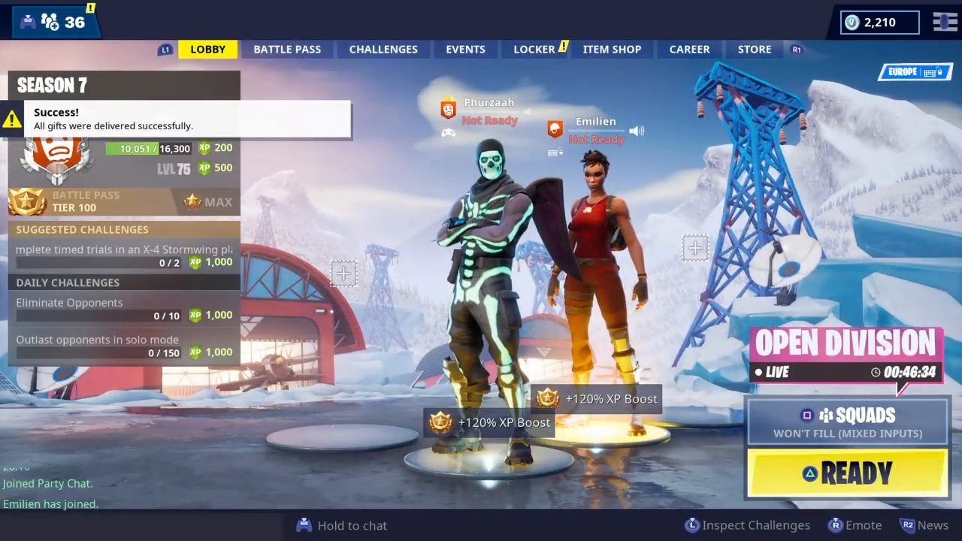